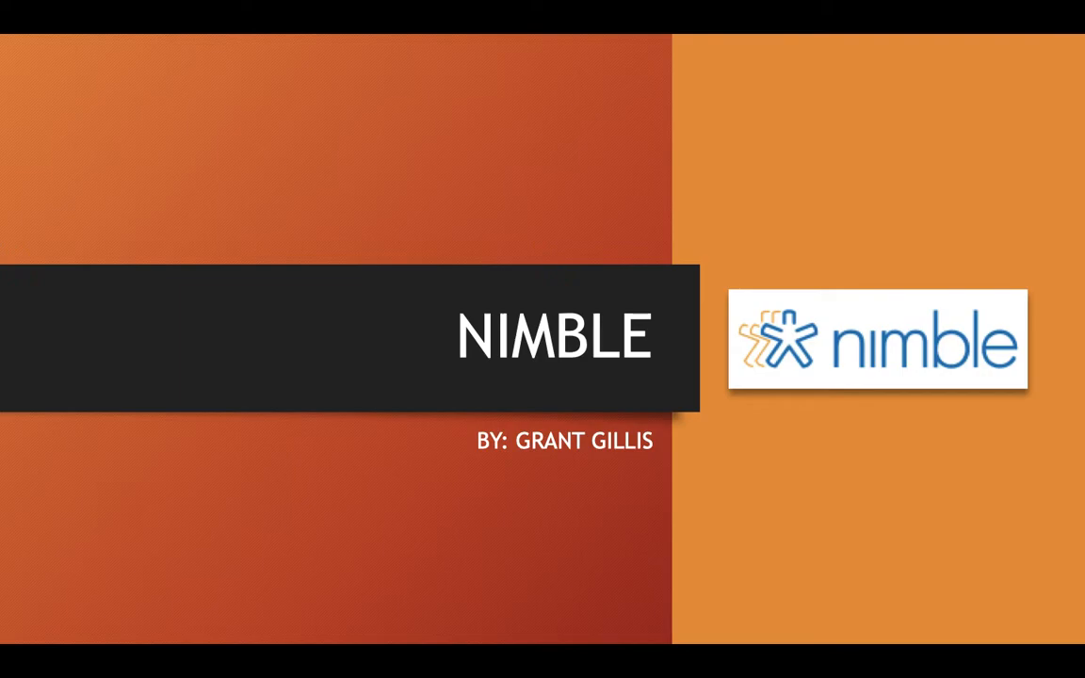
Step: Advance the slideshow from the title slide to the Features slide
{"action": "key", "text": "Right"}
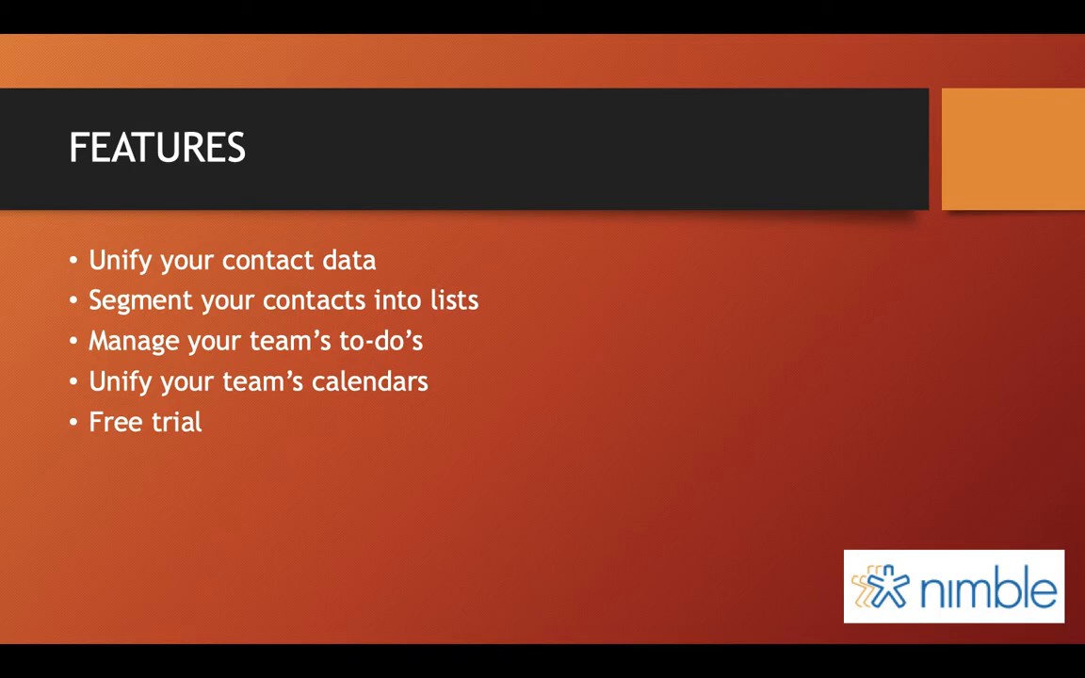
Step: Advance through the Advantages slide to the Benefits slide with its three bullets
{"action": "key", "text": "right"}
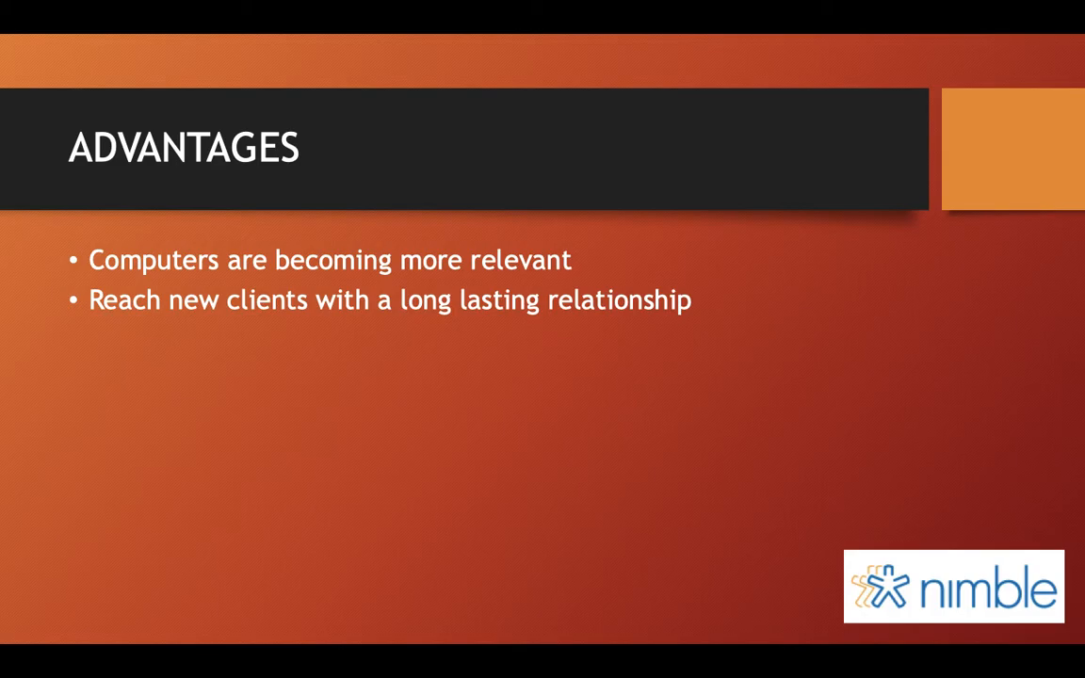
{"action": "key", "text": "Right"}
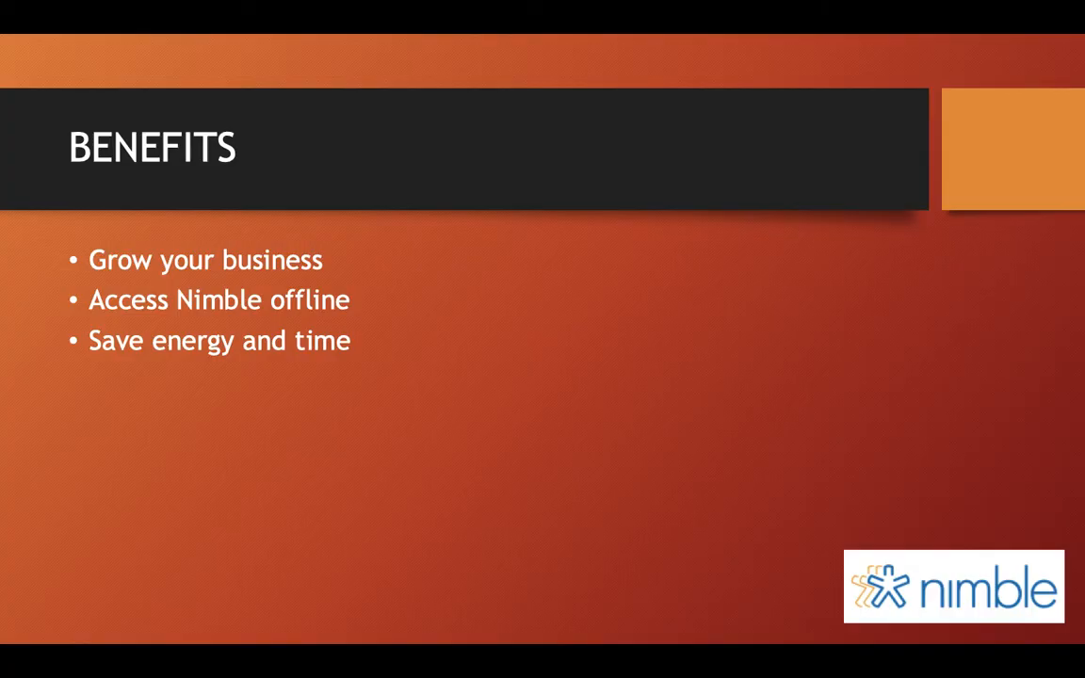